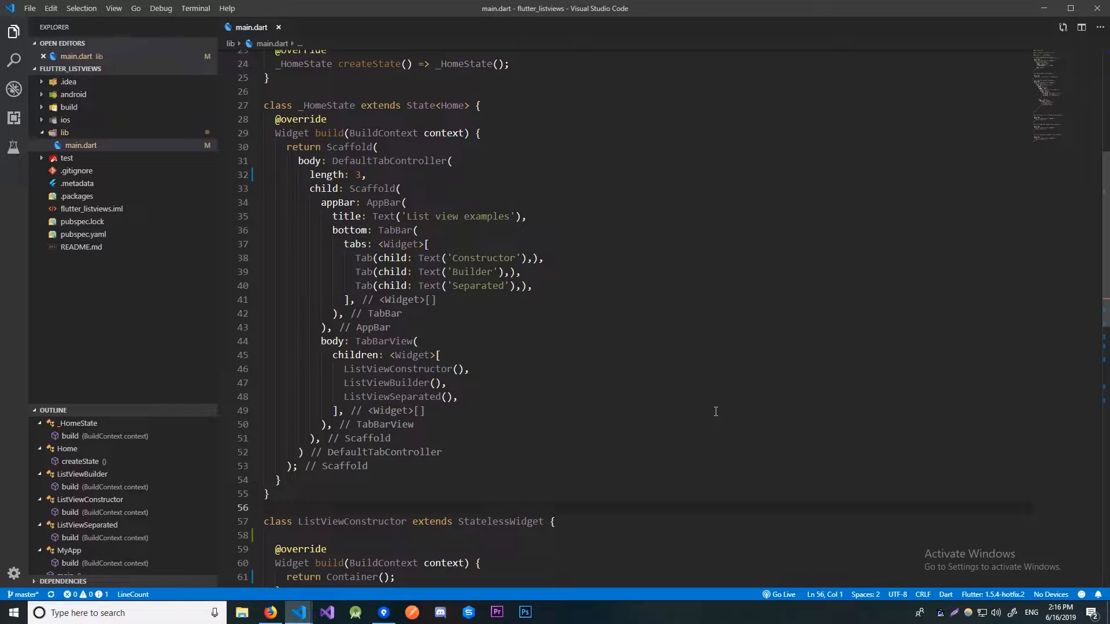
- Place the cursor in main.dart to build the three-tab scaffold with placeholder list widgets
left_click(265, 507)
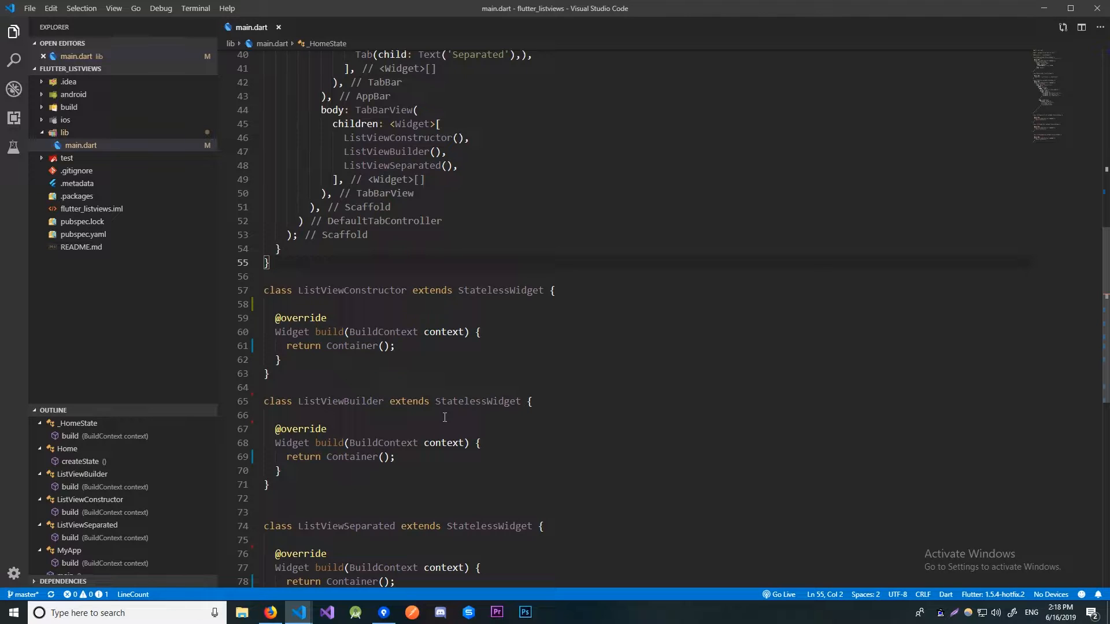
mouse_move(453, 417)
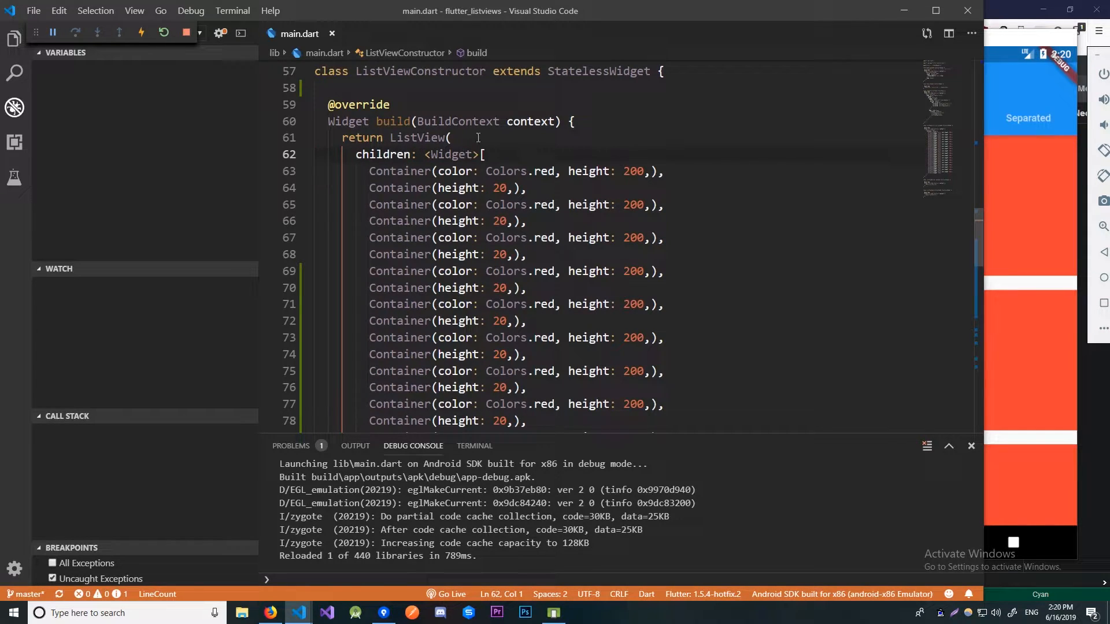
- Select the first child Container to alternate red 200-high and 20-high spacer containers
double_click(384, 154)
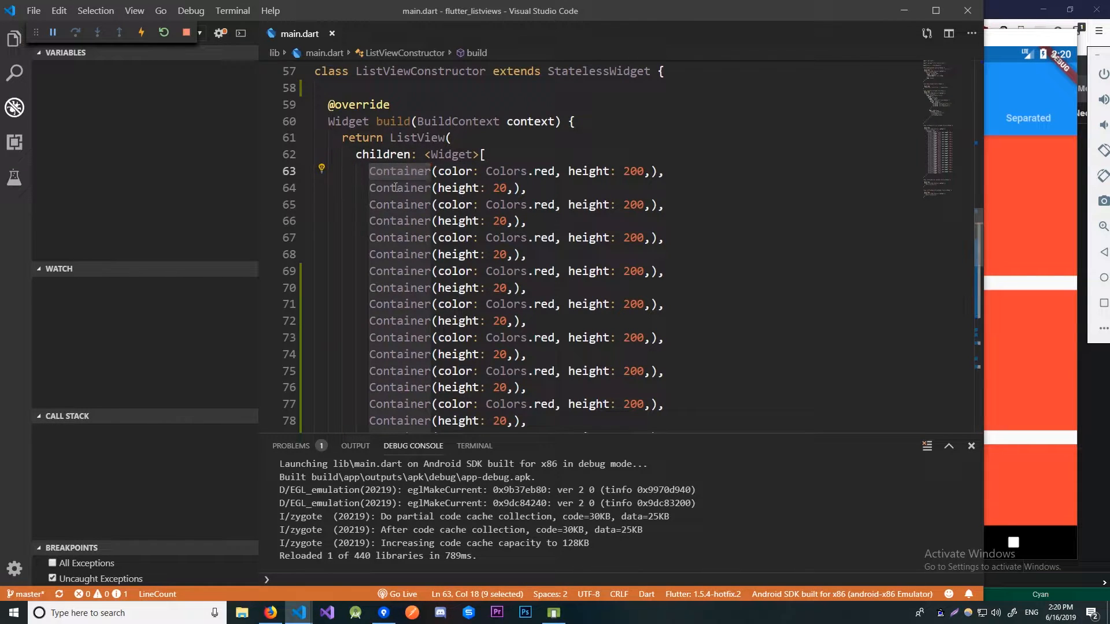
scroll("down", 3)
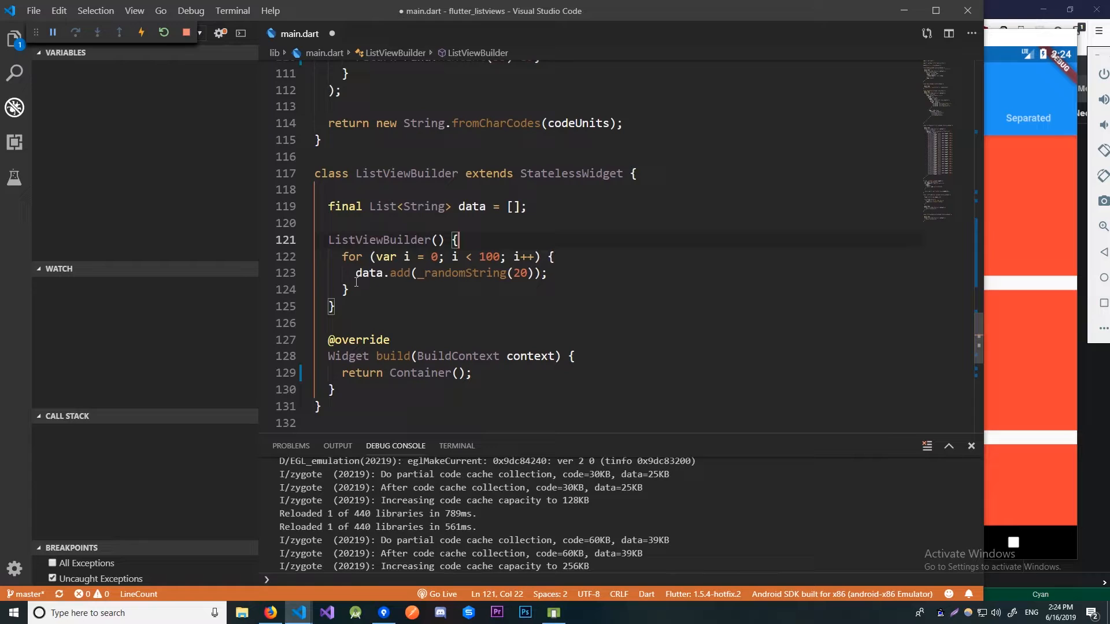
- Select the loop limit 100 in the ListViewBuilder constructor filling random 20-character strings
left_click(491, 256)
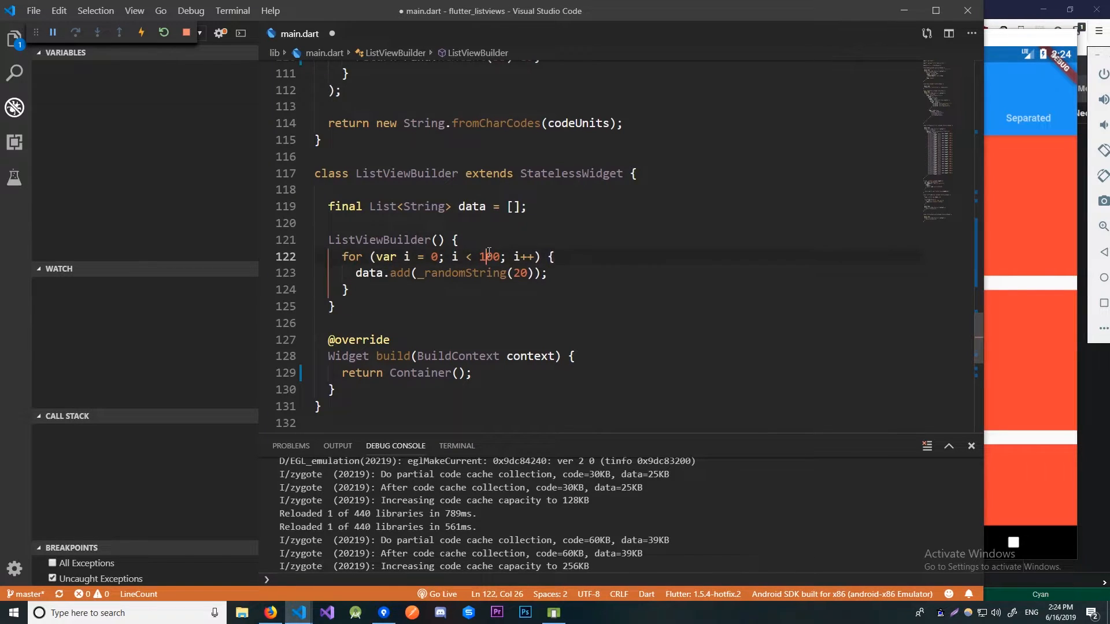
double_click(489, 256)
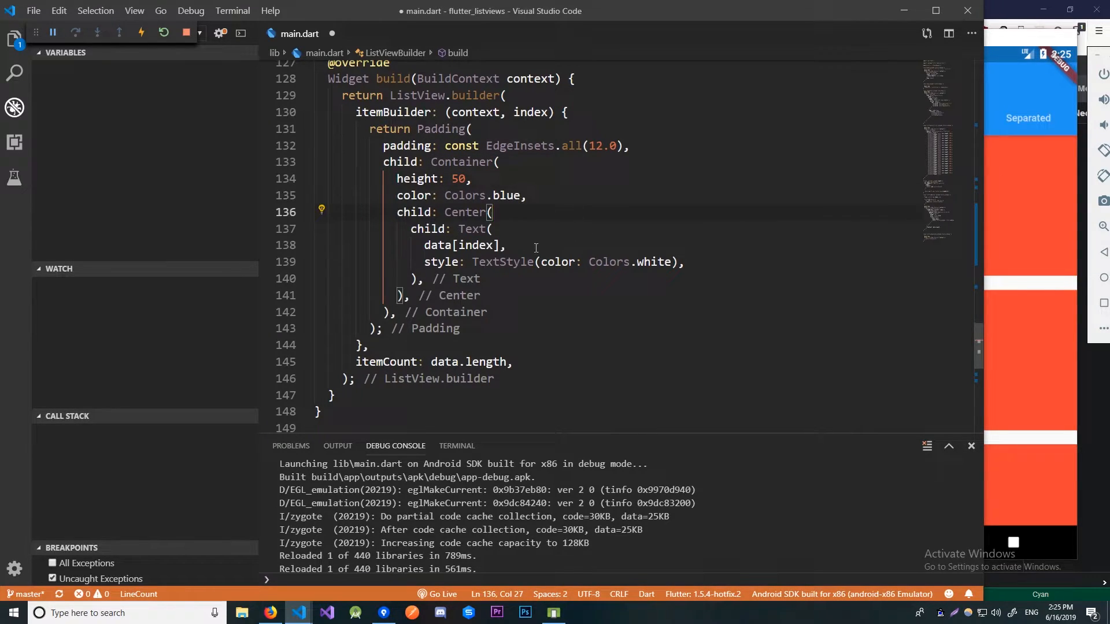
- Select the data[index] reference in the padded blue item's white centred Text
double_click(434, 245)
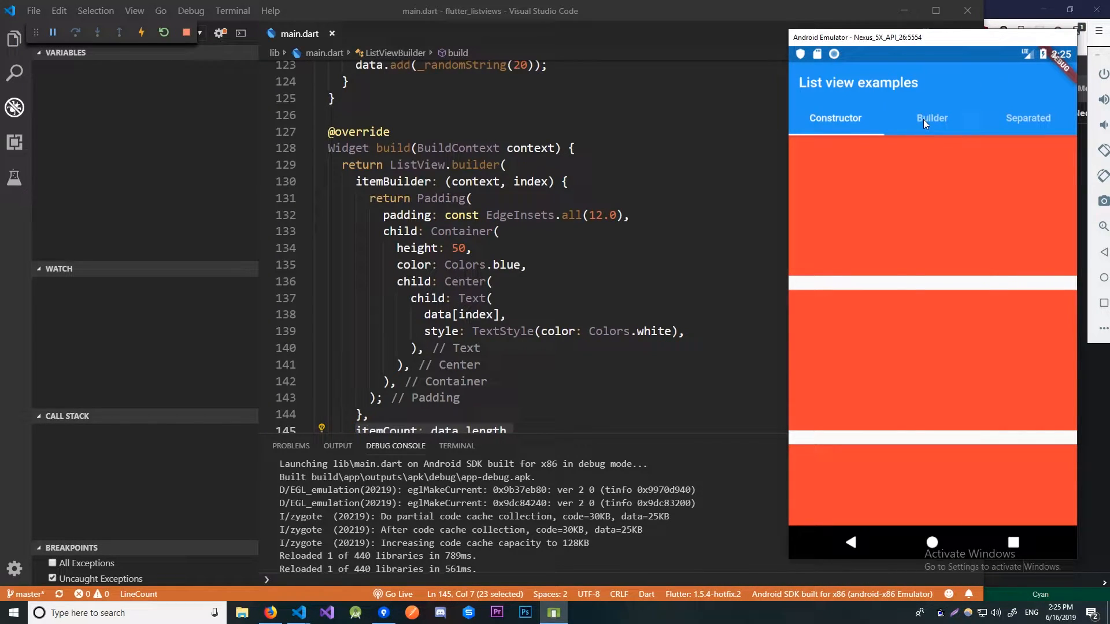
- Switch the running emulator app to the Builder tab
left_click(931, 118)
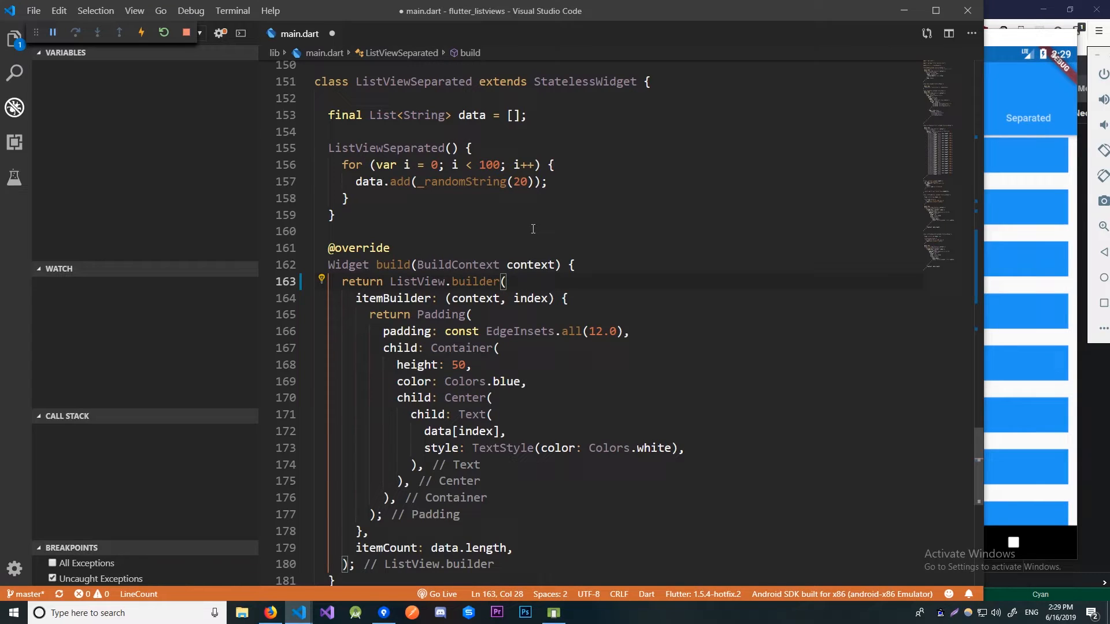
- Change ListViewSeparated to return ListView.separated instead of ListView.builder
type("separated")
type("separatorBuilder: (context, index) => ,")
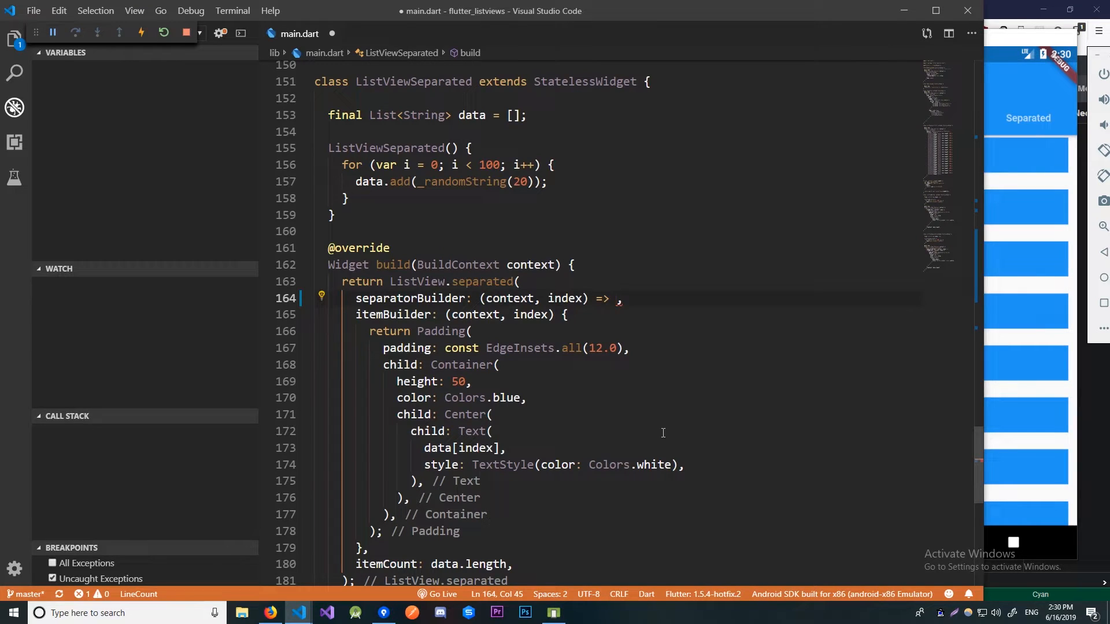
- Return Divider(color: Colors.black) from separatorBuilder and scroll the Separated tab in the emulator
type("Divider(color: Colors.black,)")
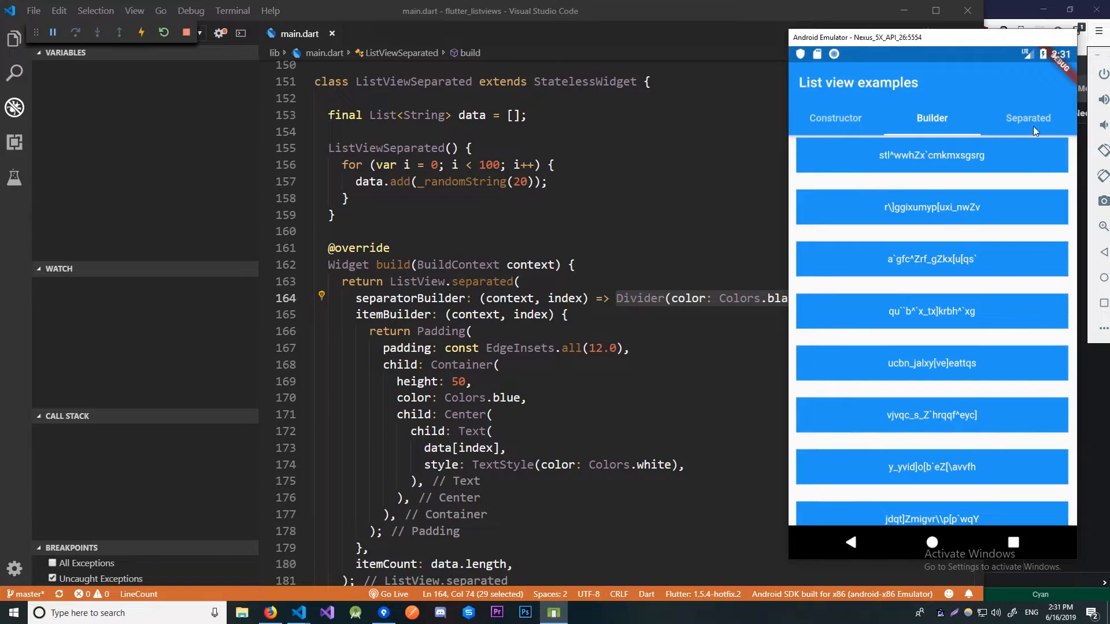
left_click(1028, 118)
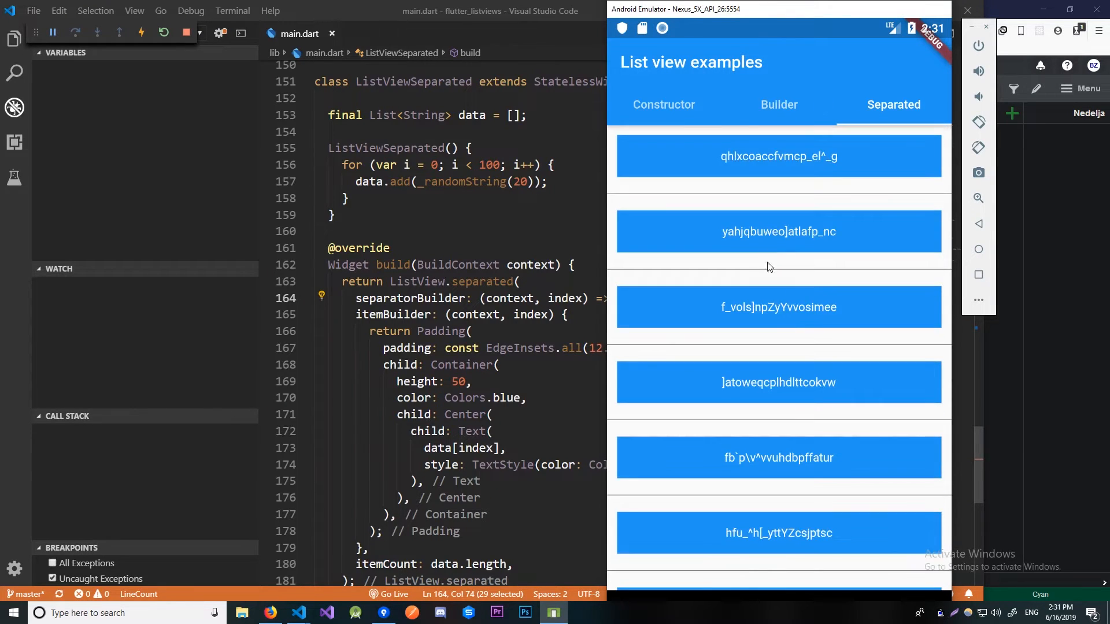
scroll("down", 3)
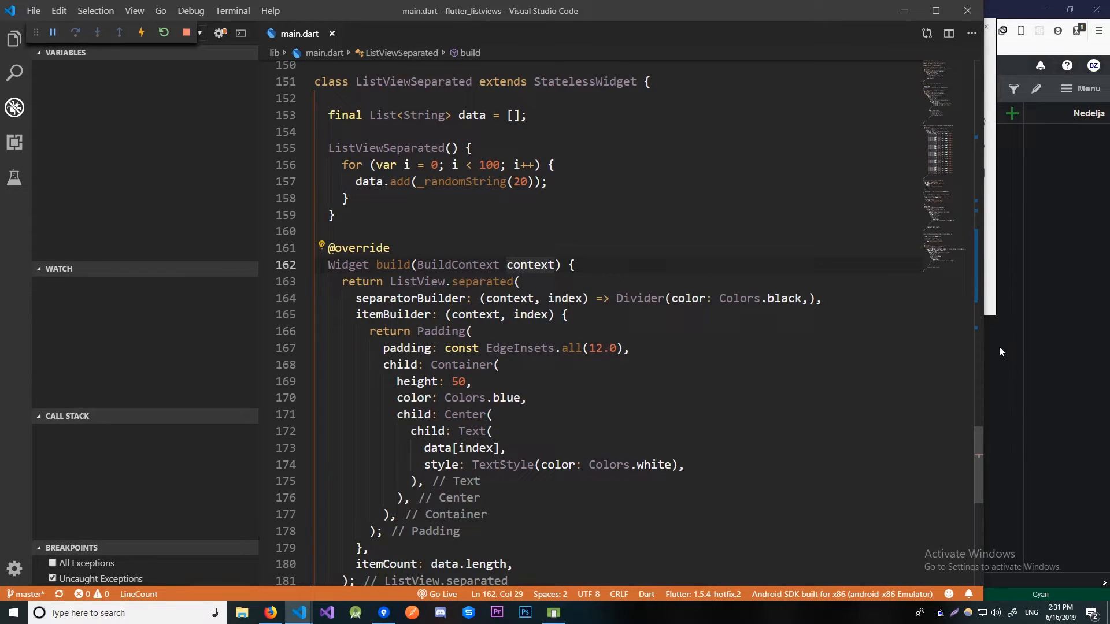
- Jump to the ListViewConstructor class and save main.dart
left_click(552, 612)
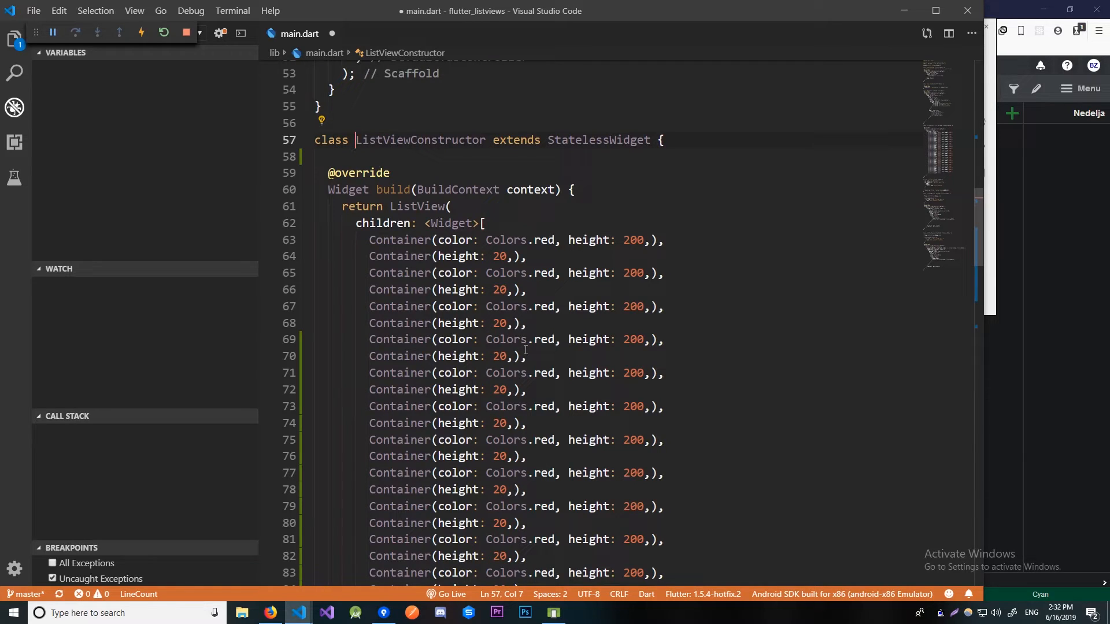
key("ctrl+s")
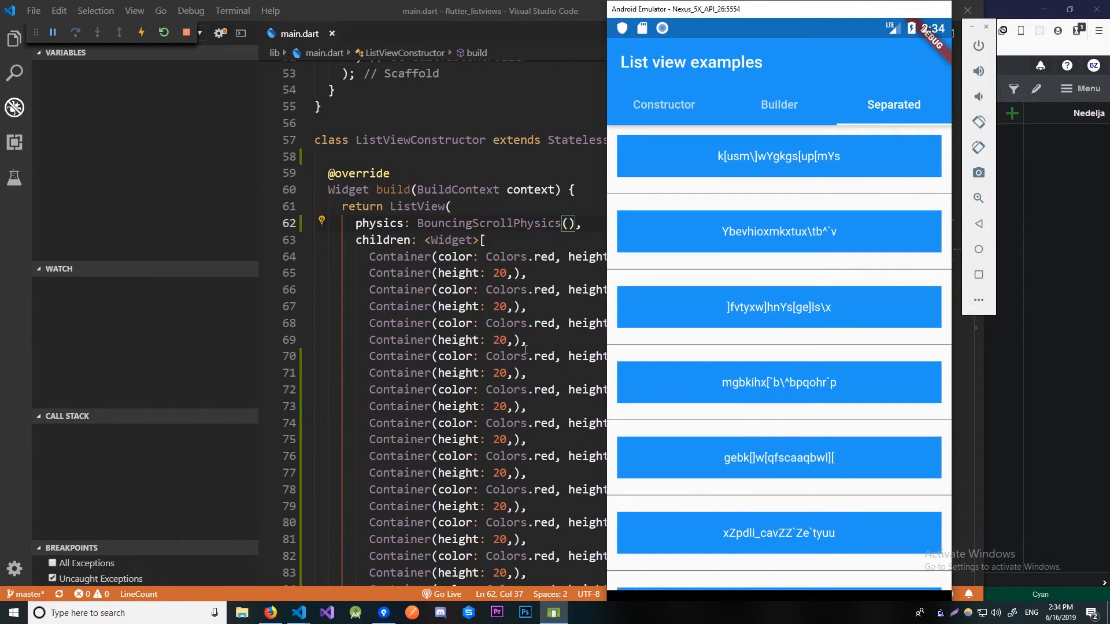
- Bring VS Code back in front of the emulator at the ListViewConstructor code
left_click(663, 104)
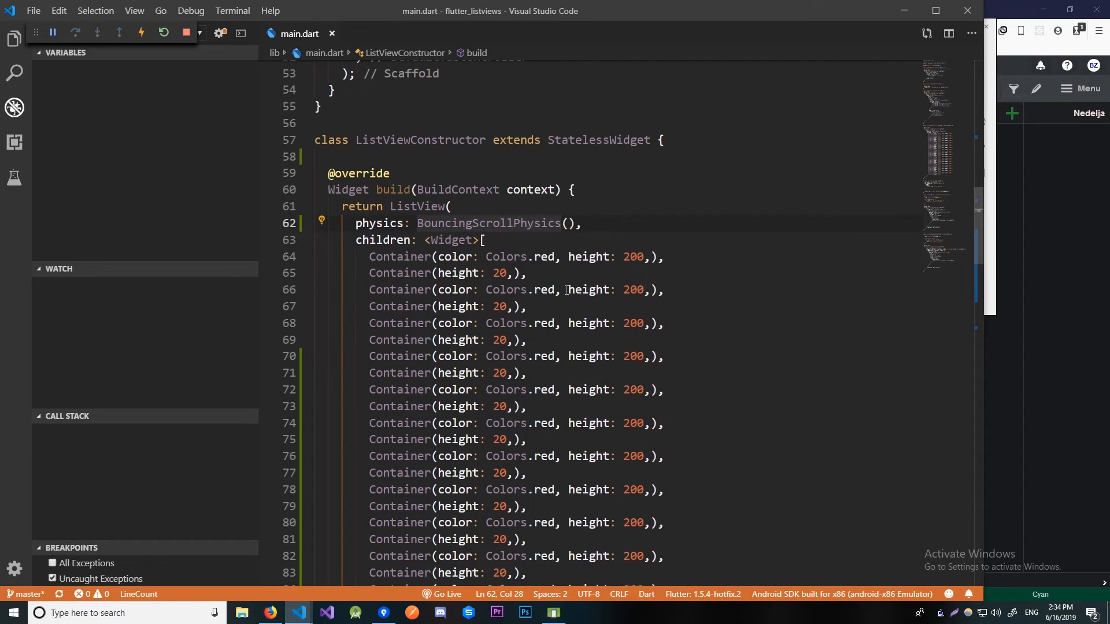
- Replace BouncingScrollPhysics with NeverScrollableScrollPhysics in the ListView and save
type("NeverScrollableScrollPhysics")
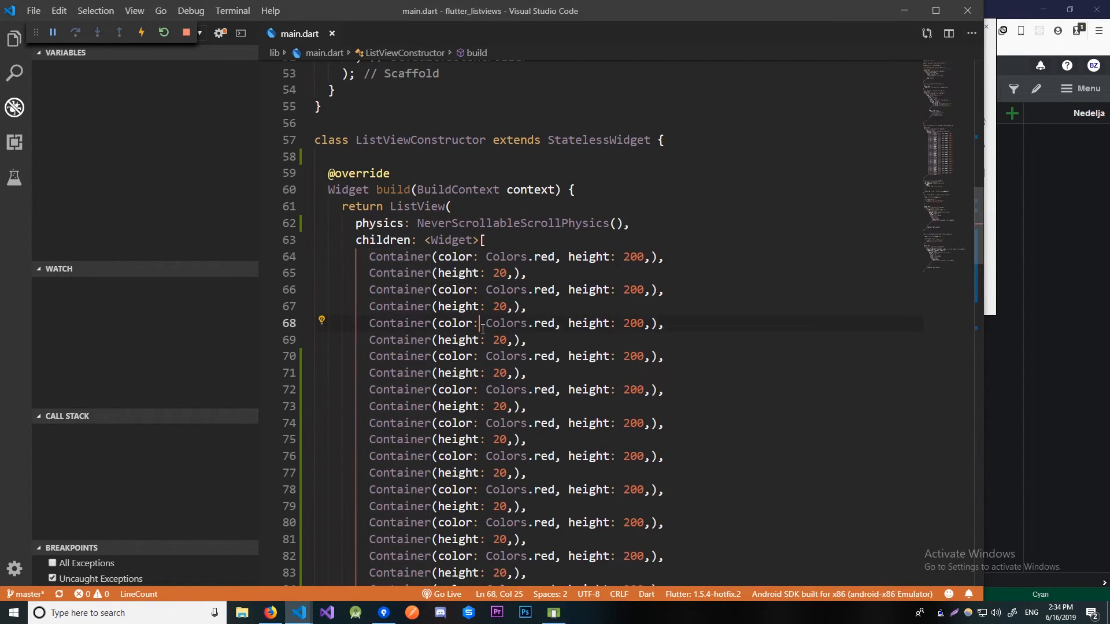
left_click(479, 273)
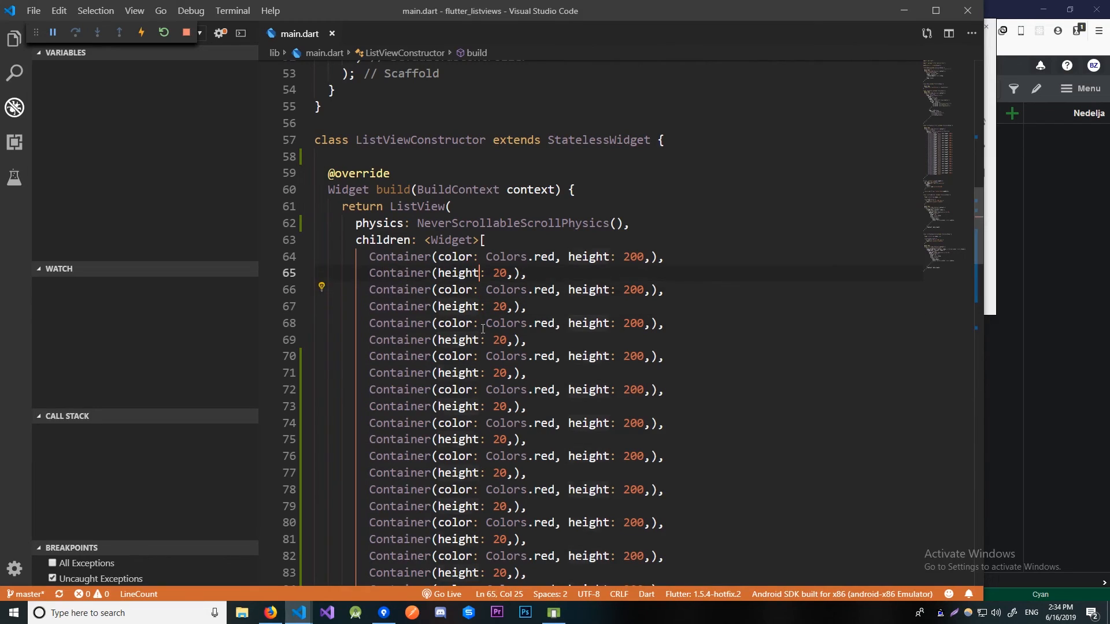